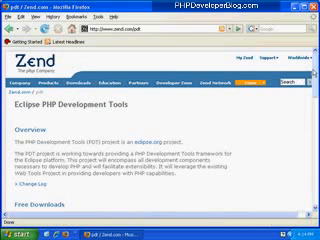
- Reach the Zend download listing and pick an Eclipse PDT package to download
scroll(down, 3)
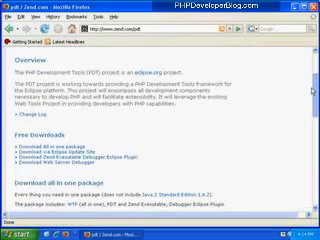
scroll(down, 3)
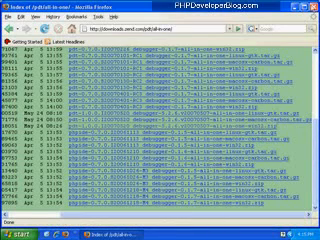
click(292, 8)
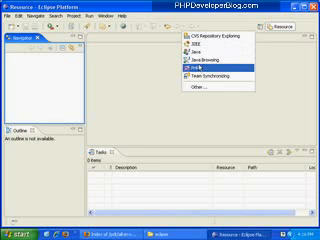
- Switch the Eclipse workbench to the PHP perspective
click(200, 72)
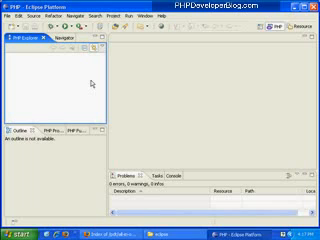
mouse_move(20, 132)
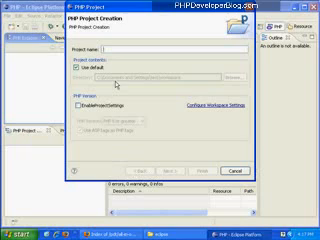
- Name the new PHP project 'test pro' in the project wizard
text(test pro)
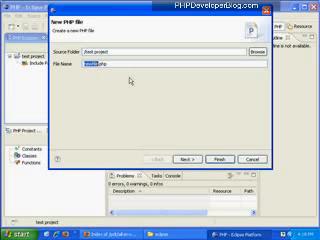
- Name the new PHP file f1.php in the test project
text(f1.php)
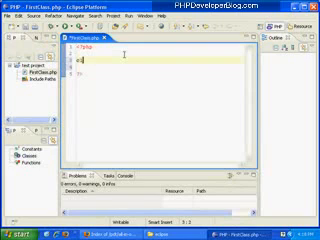
- Write the class FirstClass declaration inside the PHP tags of f1.php
text(class First)
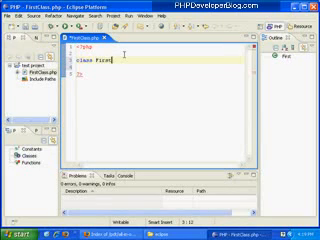
text(FirstClass {)
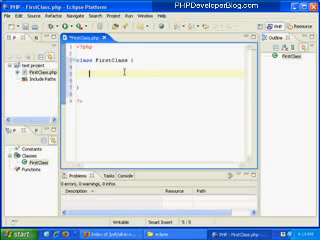
- Declare public function __construct() inside FirstClass
text(public)
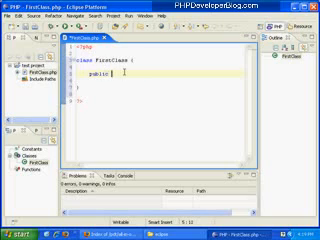
text(function)
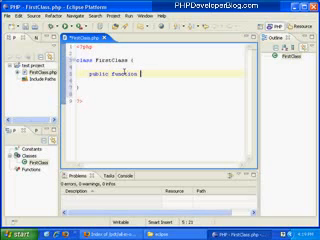
text(__construct() {)
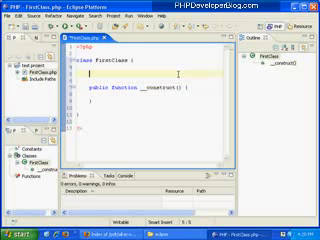
- Start a private member declaration above the constructor
text(private $myVar;)
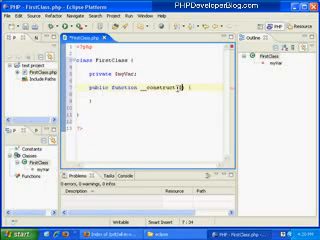
- Declare private $var and assign it in the constructor via $this->var
text($var = ')
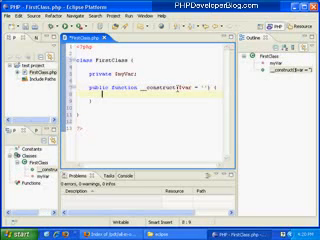
text($this)
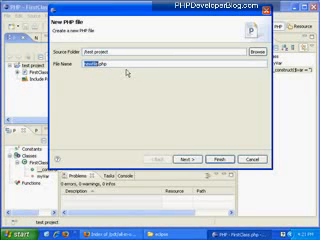
- Name the second new PHP file SecondClass.php in the wizard
text(SecondClass.php)
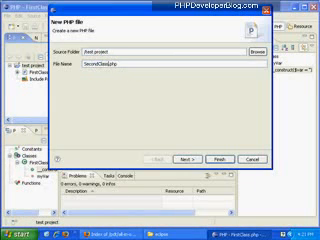